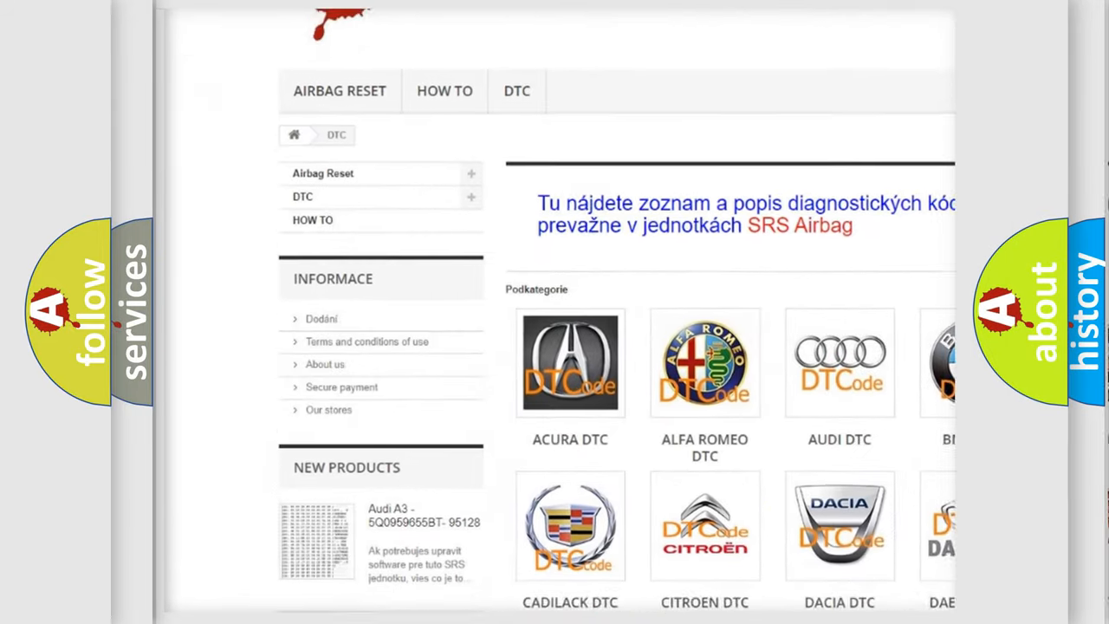
scroll(down, 3)
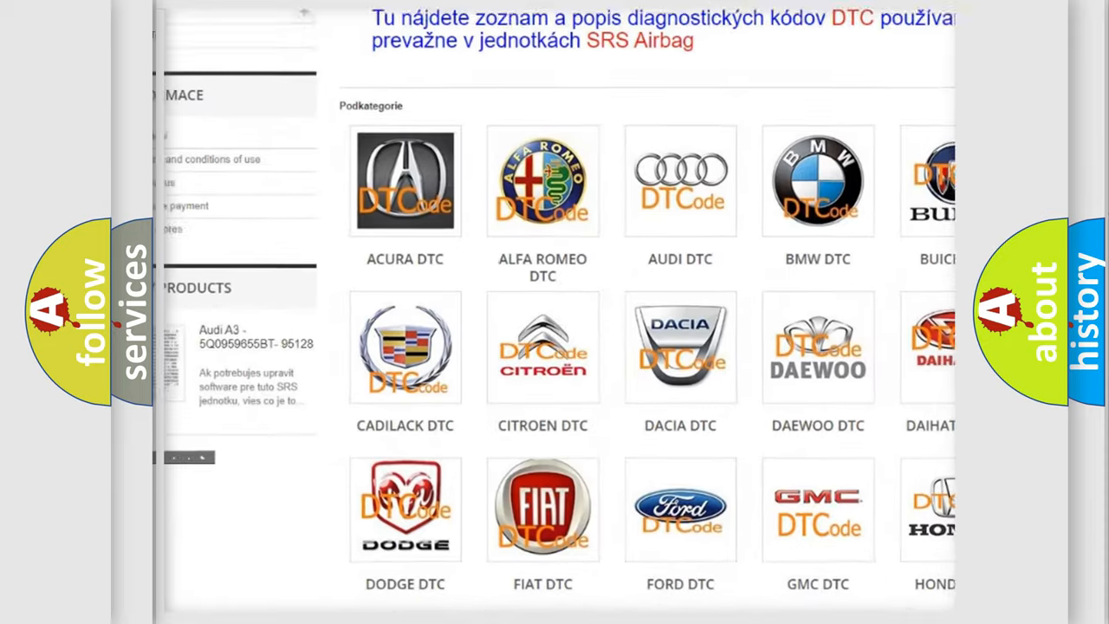
scroll(down, 3)
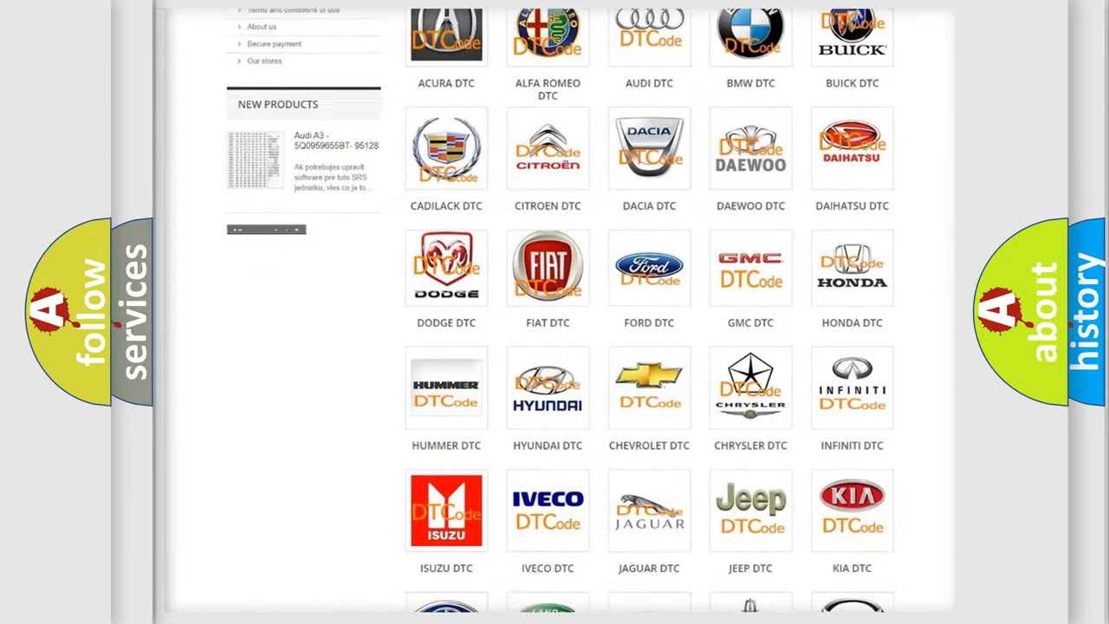
scroll(down, 3)
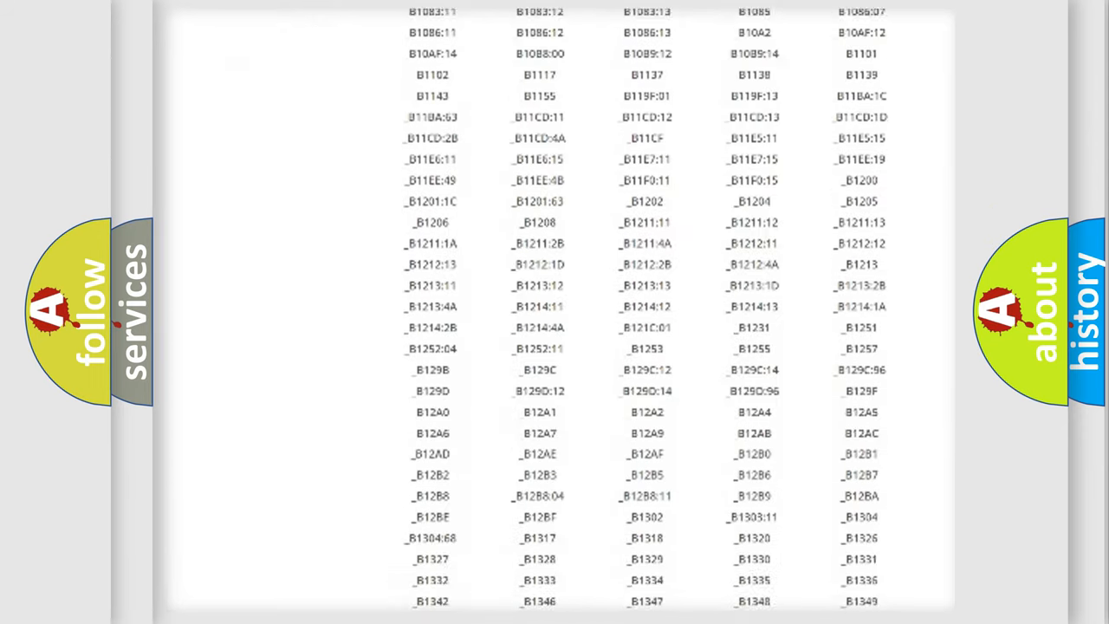
scroll(down, 3)
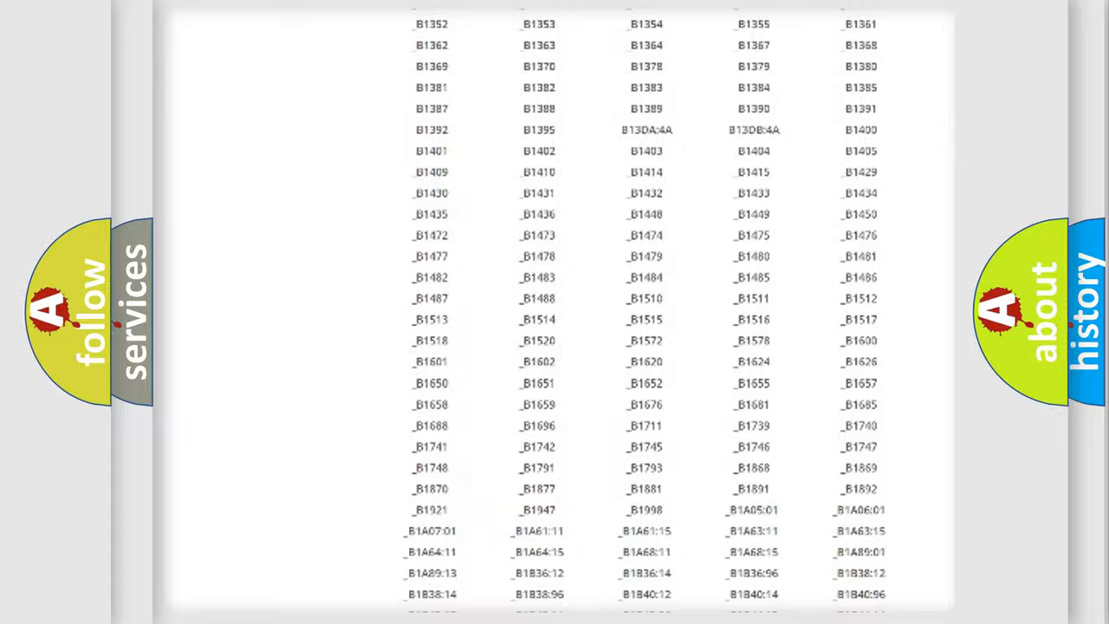